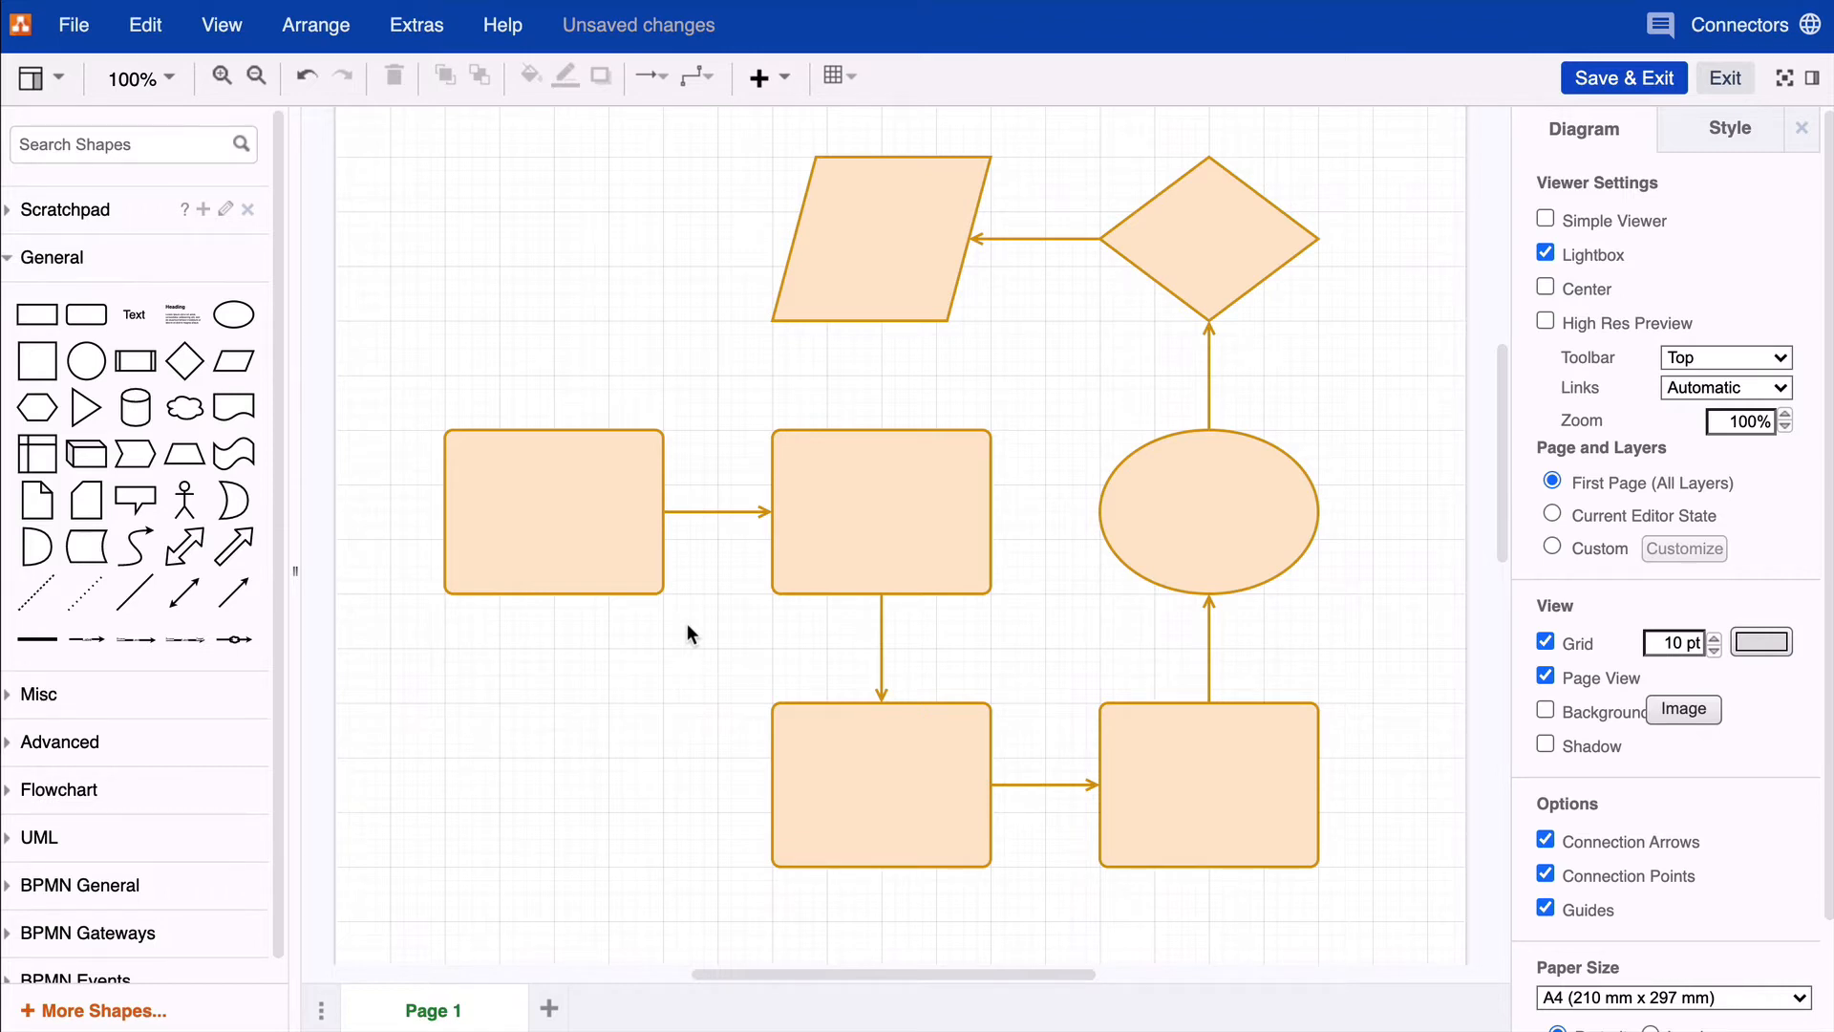
Step: Drag a connector from the left rectangle to the diamond's lower-right edge
{"action": "left_click", "coordinate": [553, 512]}
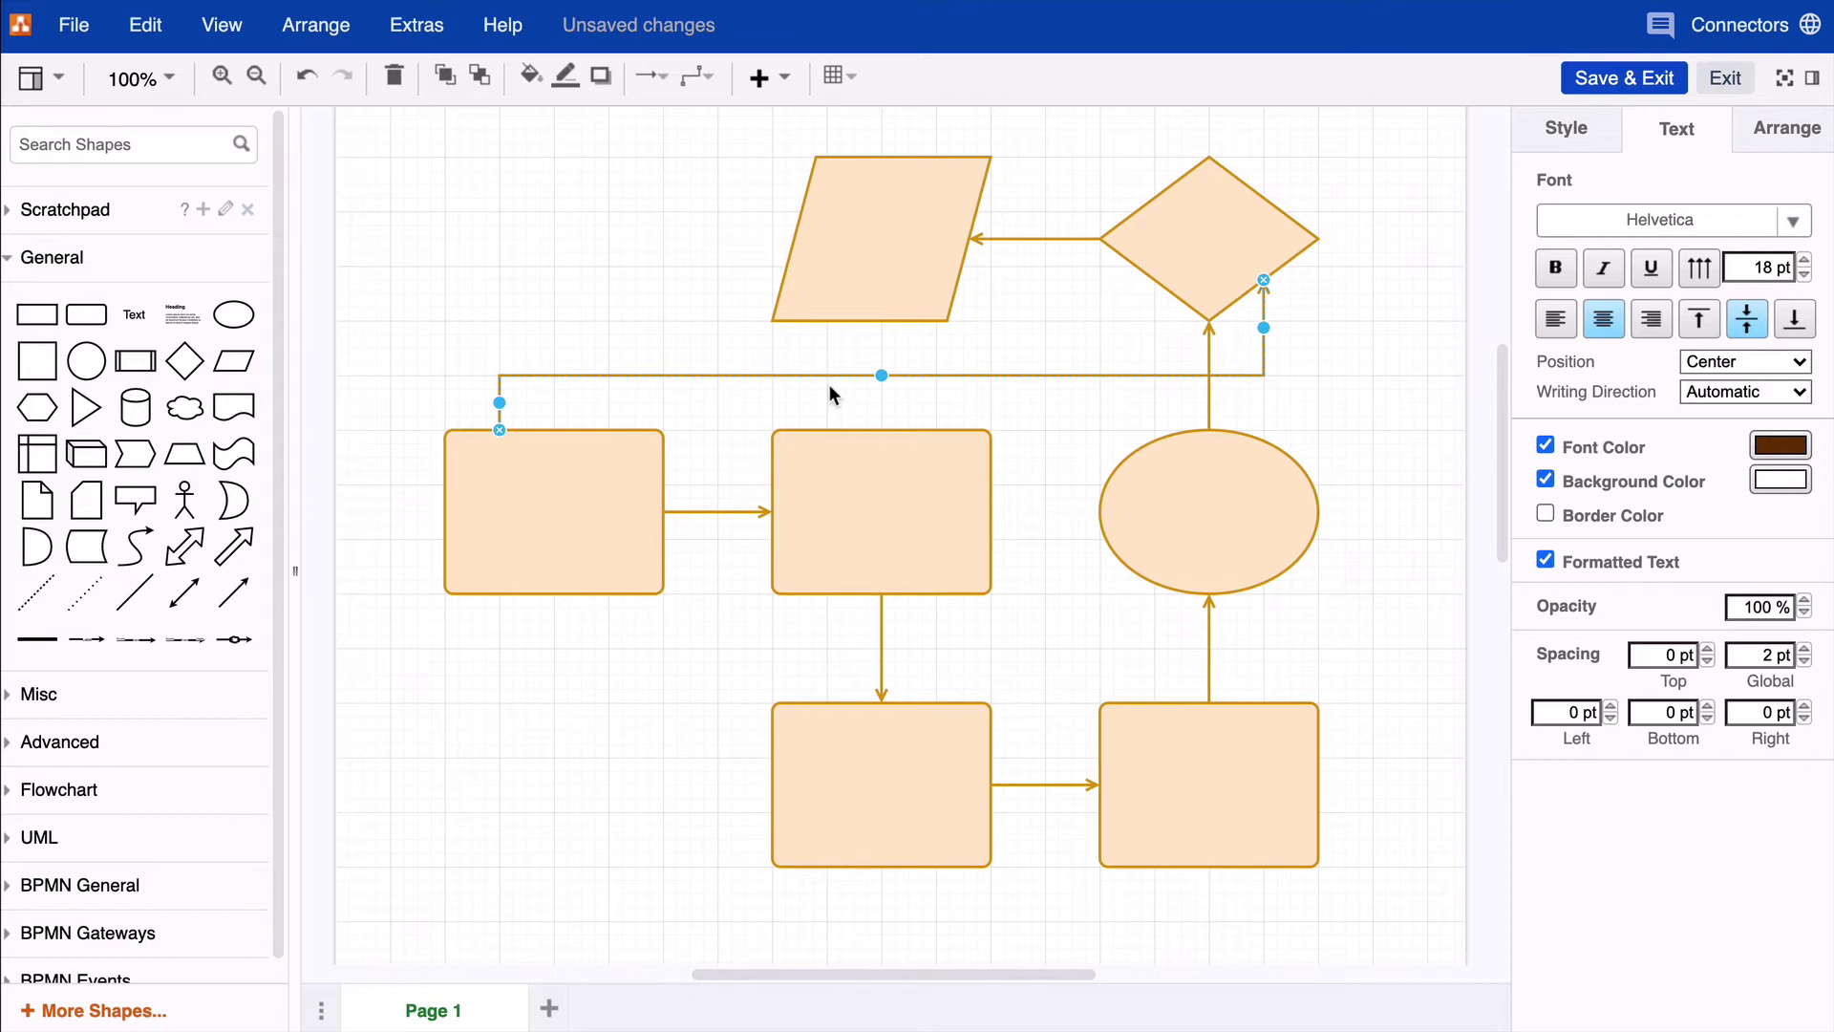
{"action": "mouse_move", "coordinate": [403, 481]}
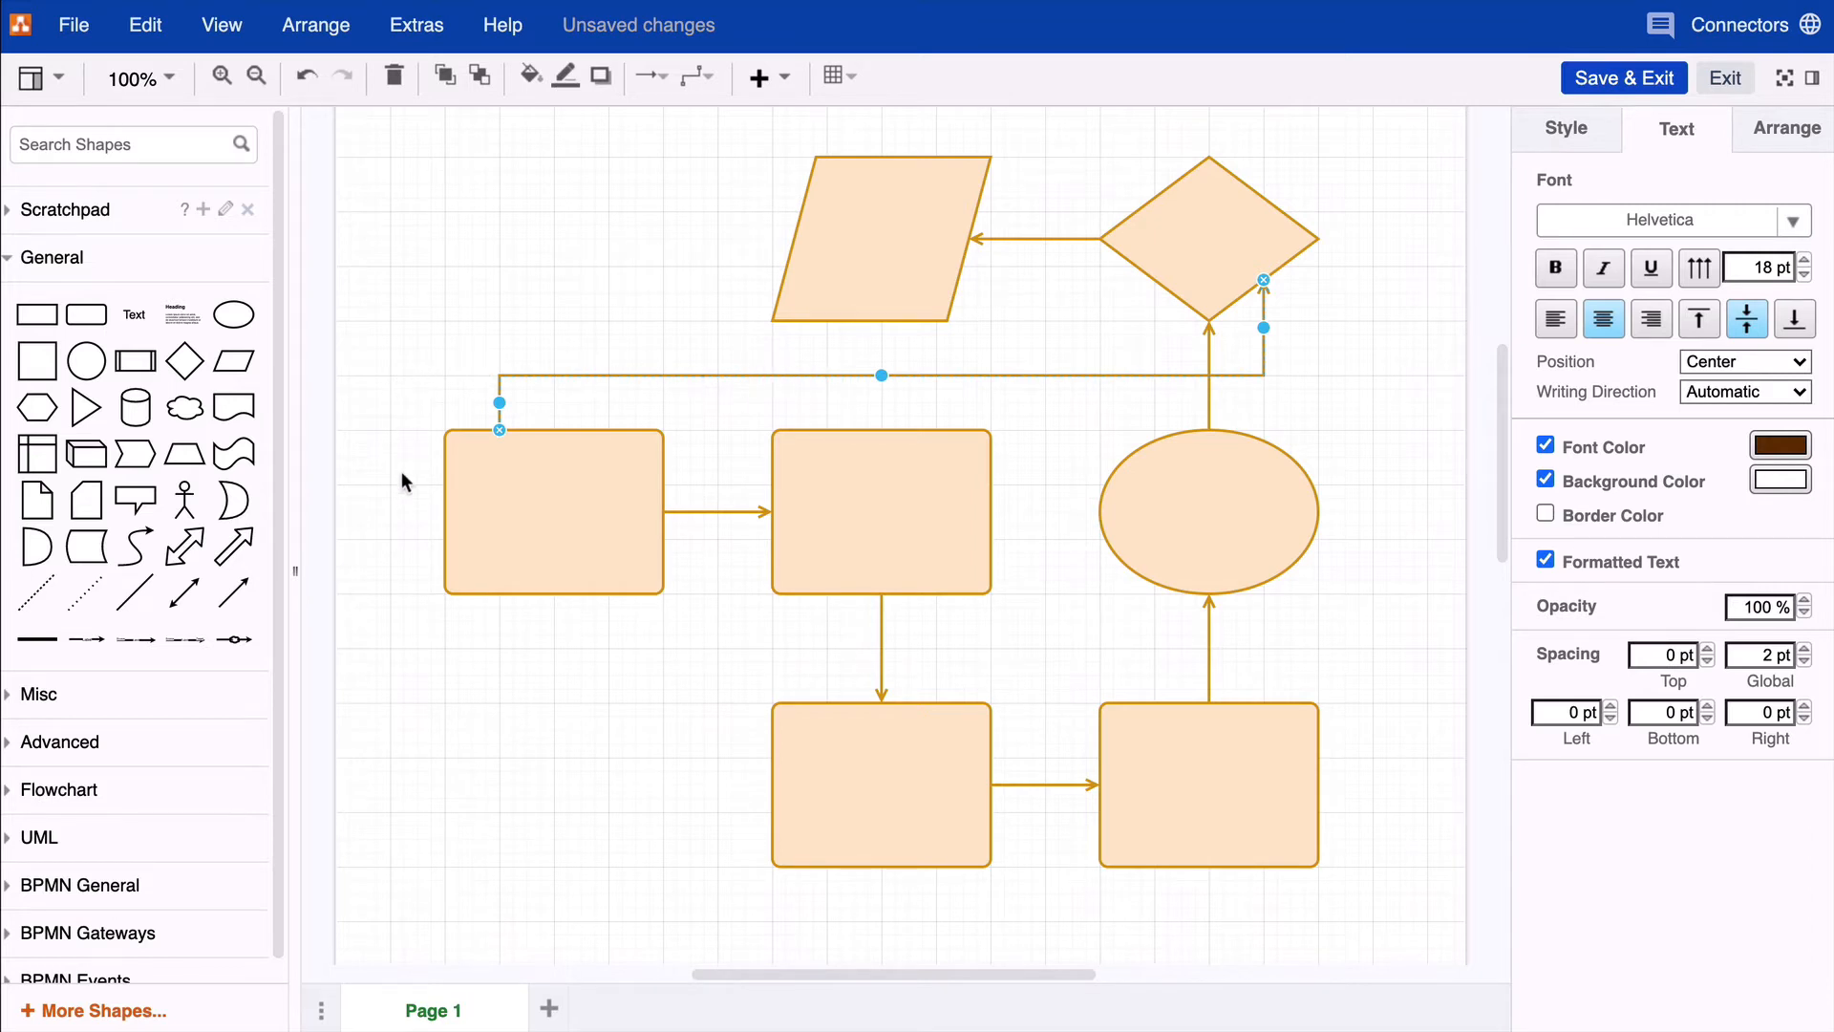
{"action": "mouse_move", "coordinate": [1057, 535]}
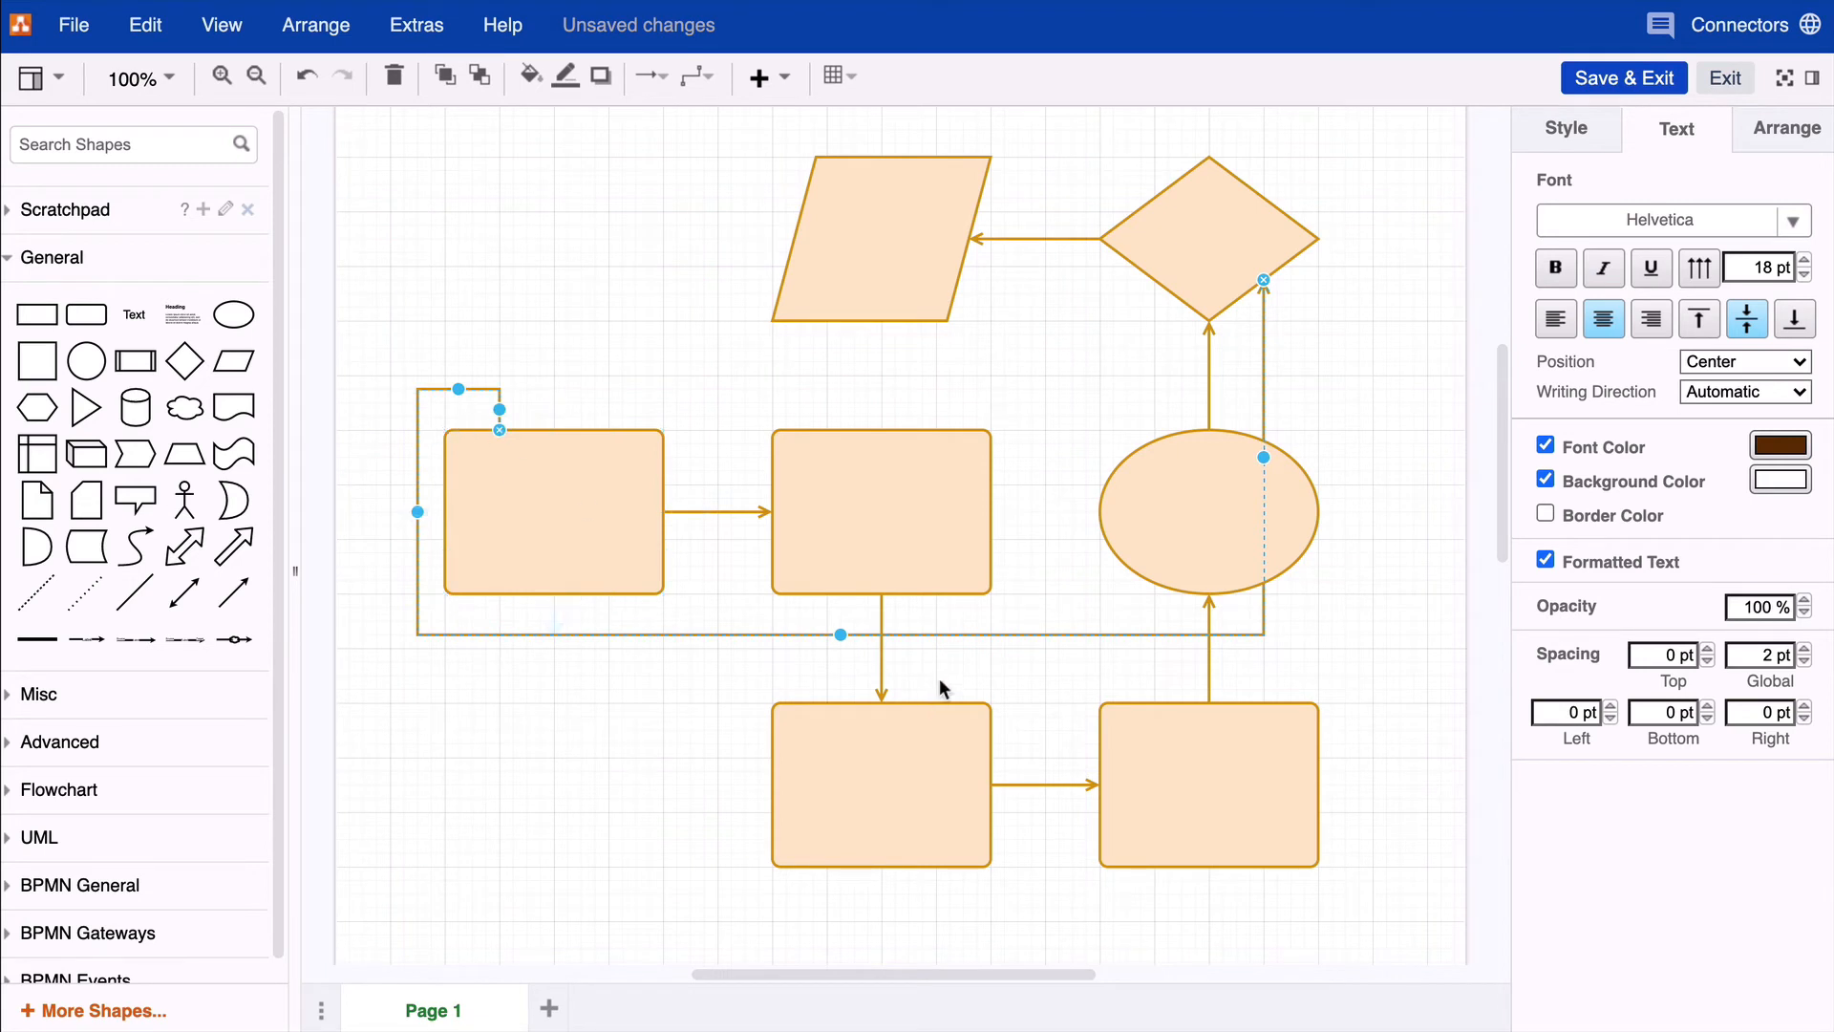
{"action": "mouse_move", "coordinate": [1044, 640]}
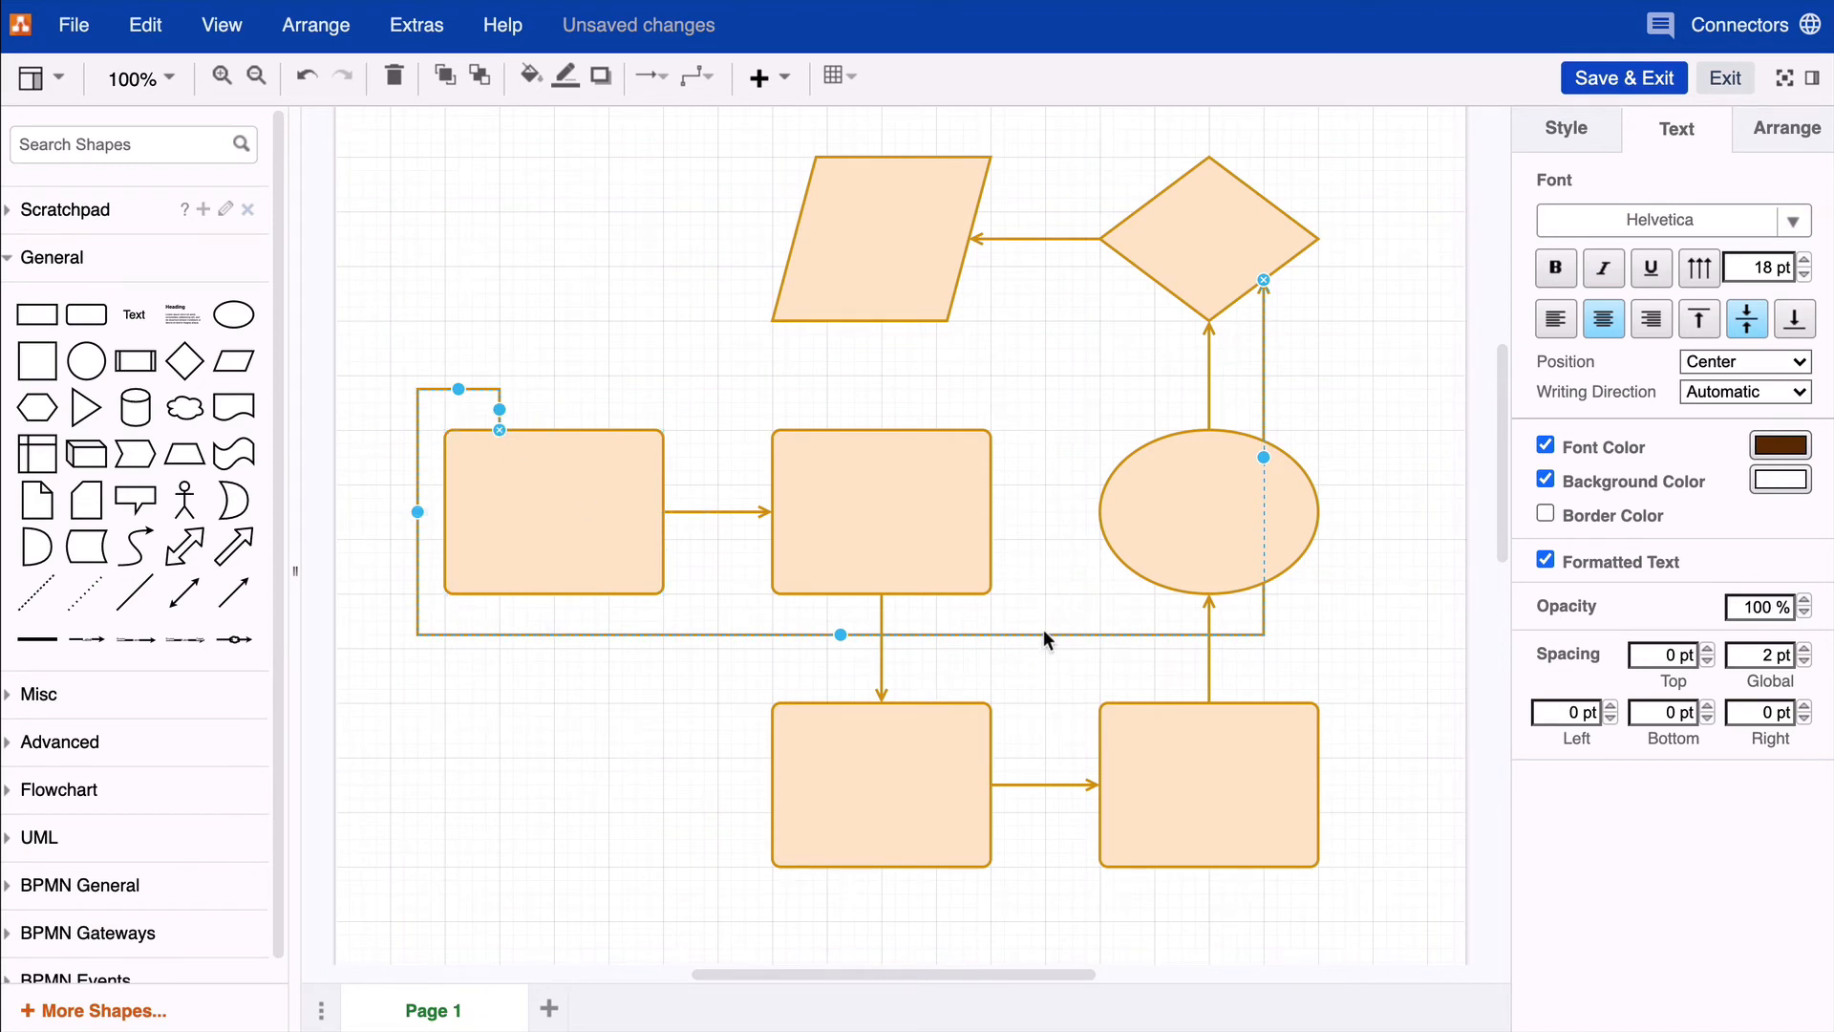
{"action": "mouse_move", "coordinate": [1033, 635]}
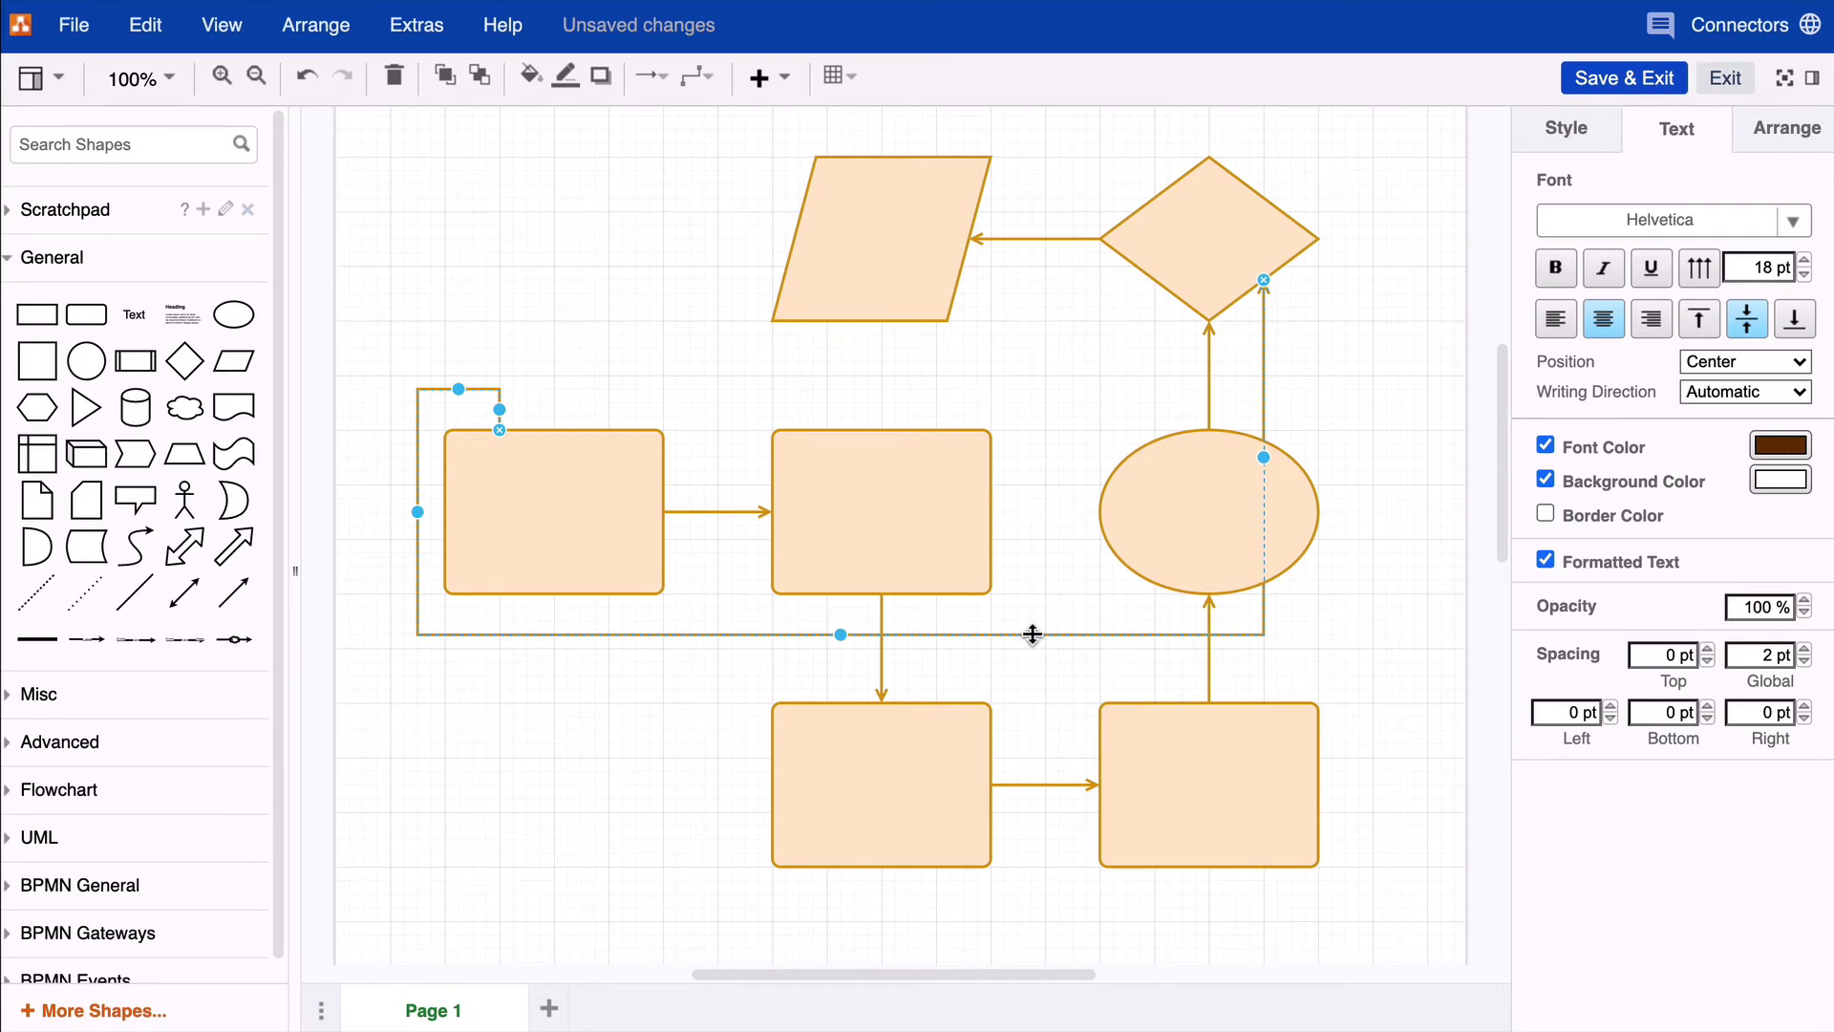
Step: Add a waypoint to the connector from its right-click menu
{"action": "right_click", "coordinate": [1033, 632]}
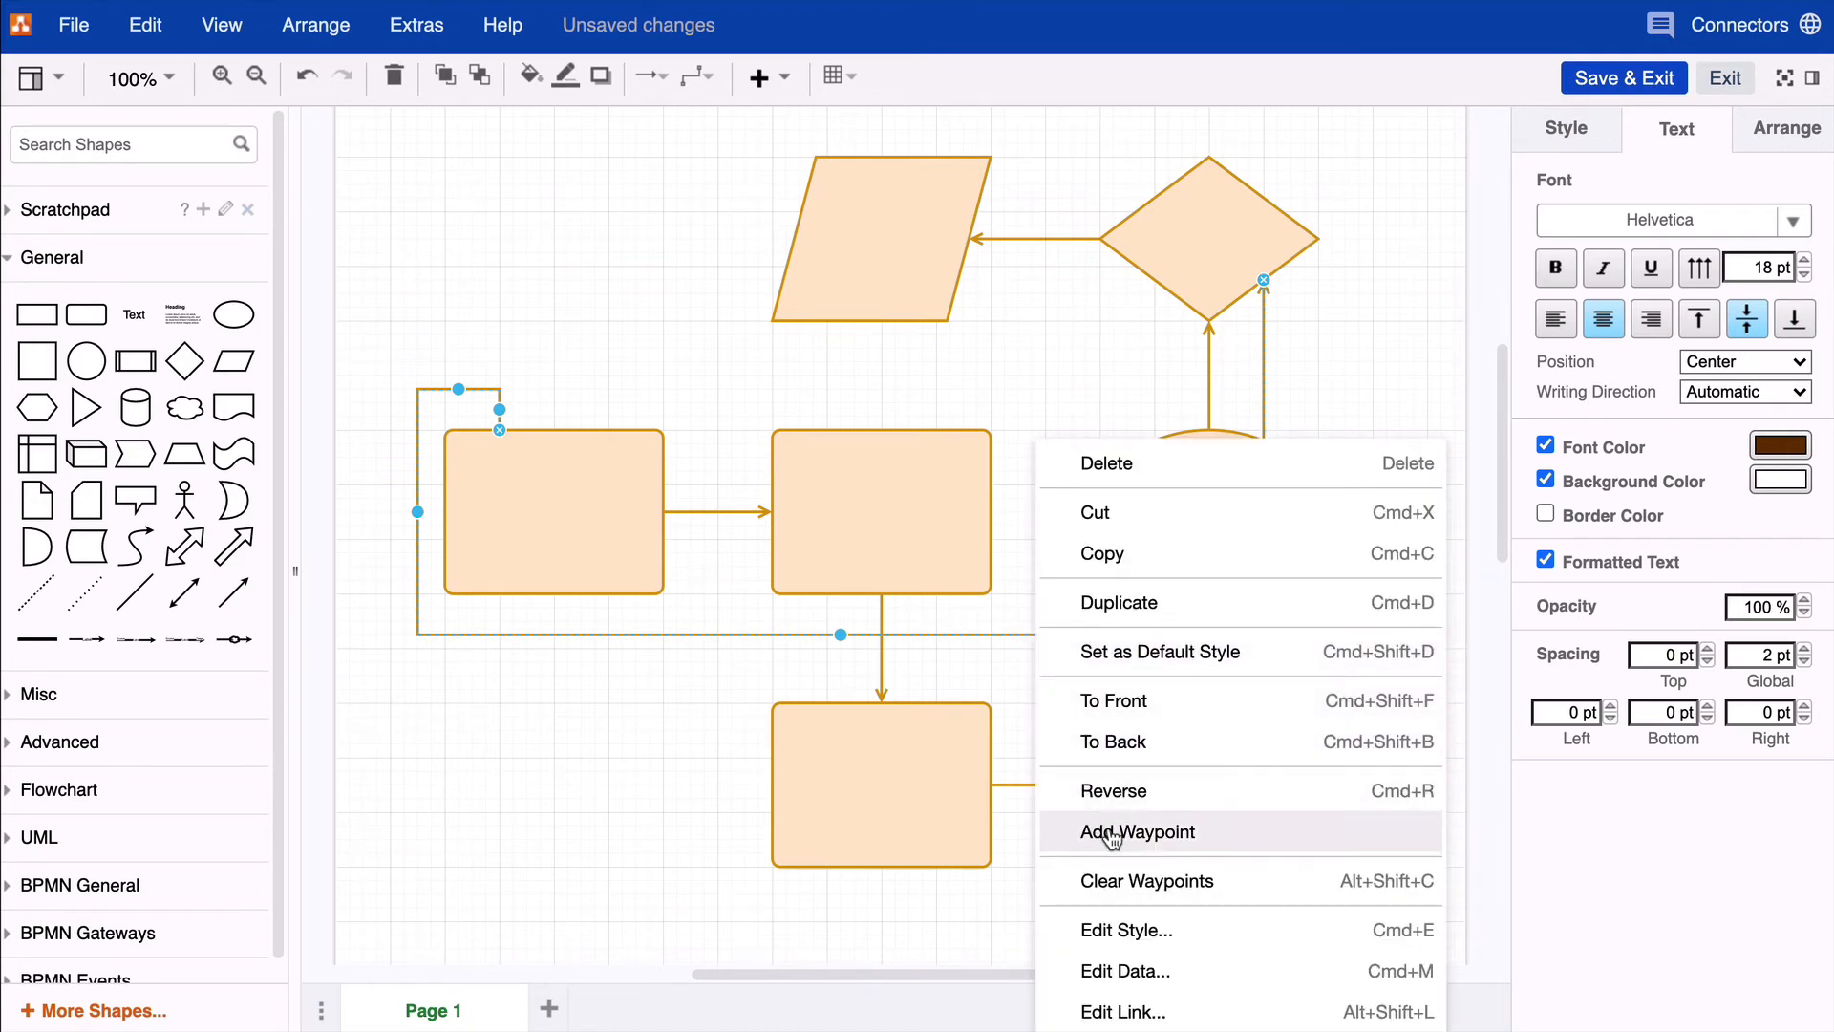
{"action": "left_click", "coordinate": [1134, 832]}
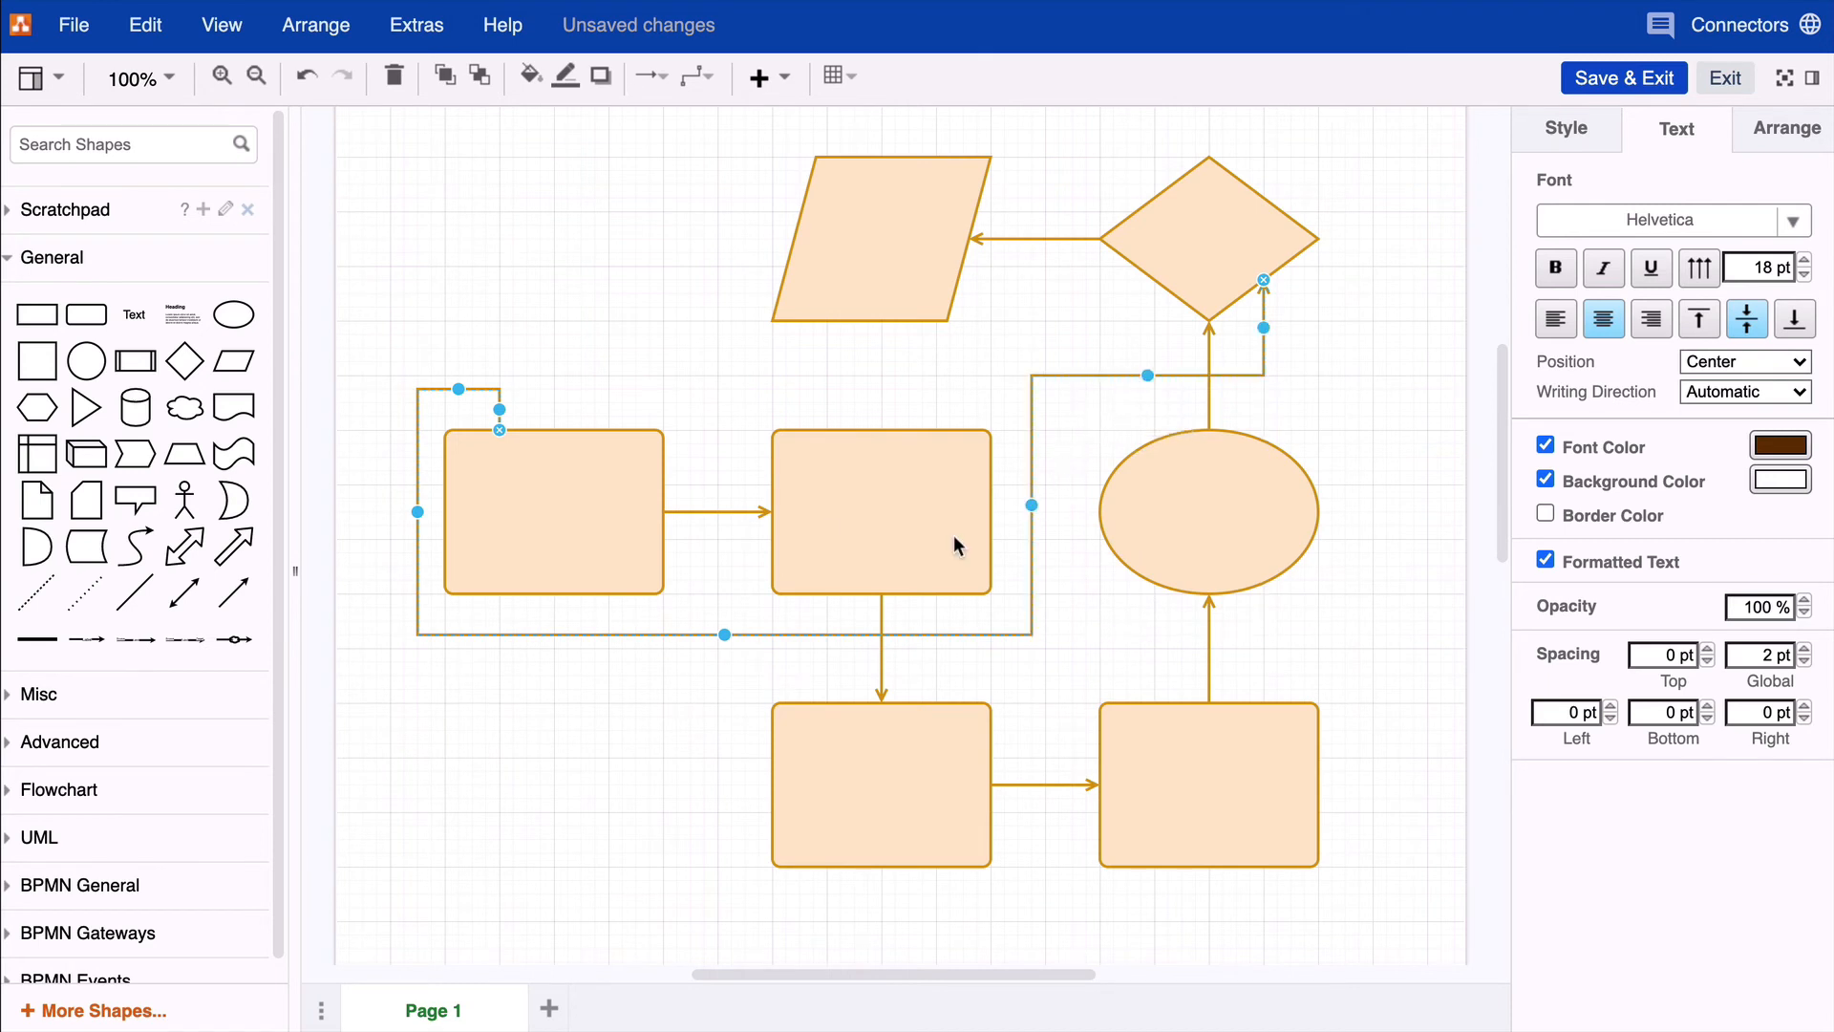
{"action": "mouse_move", "coordinate": [964, 634]}
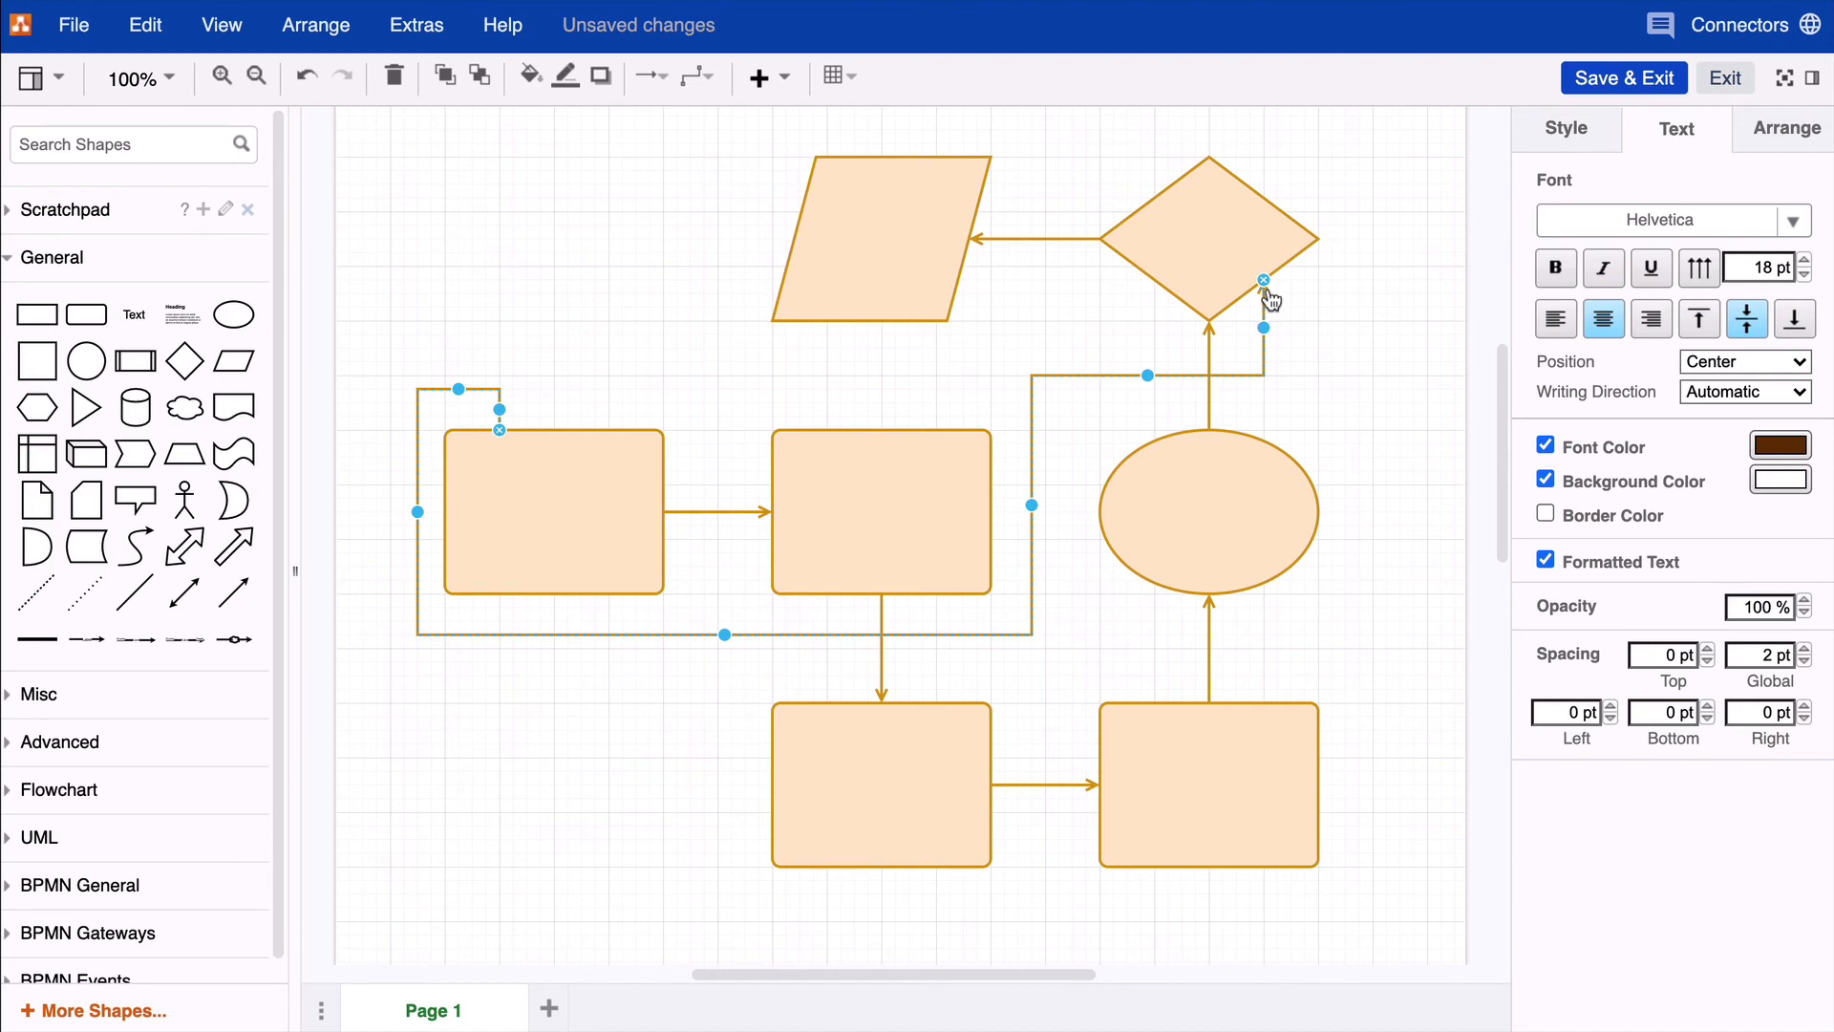
{"action": "mouse_move", "coordinate": [1029, 438]}
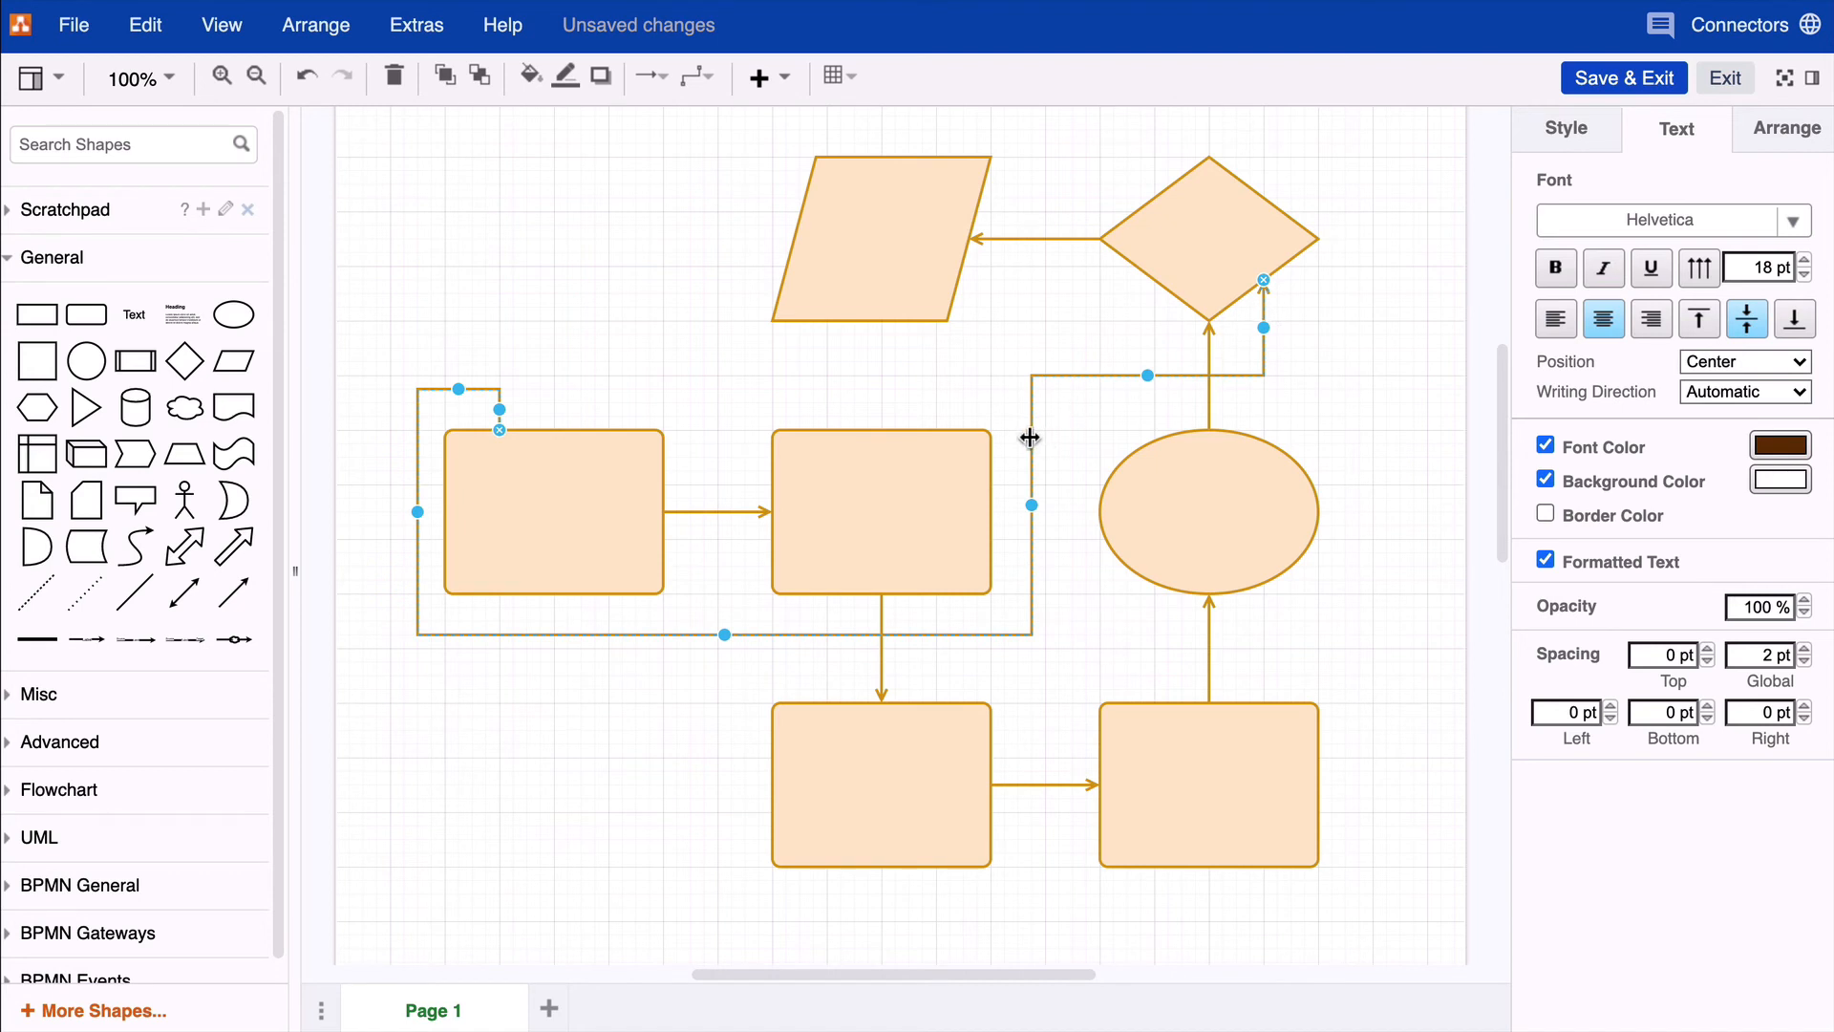